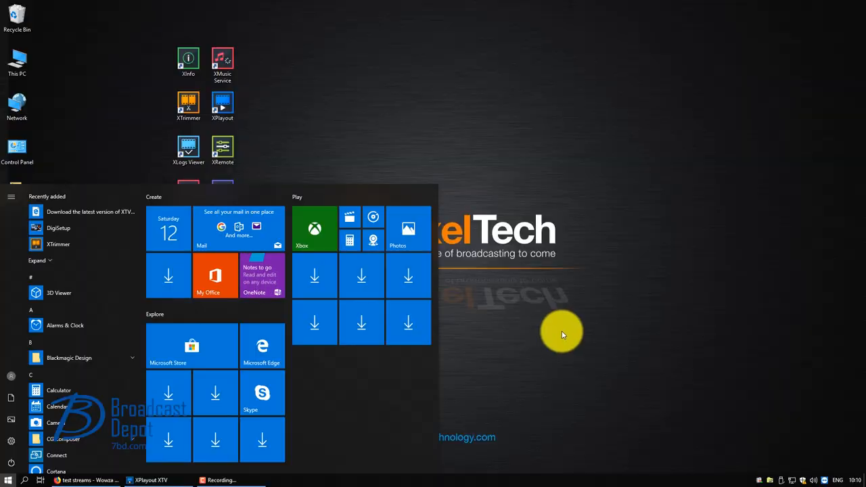
{"action": "mouse_move", "coordinate": [20, 152]}
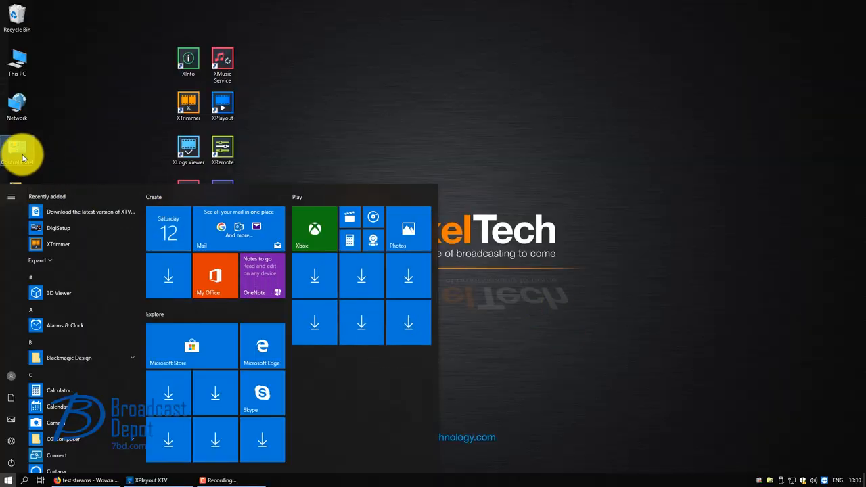
Open Control Panel from its desktop icon to show All Control Panel Items.
{"action": "left_click", "coordinate": [23, 154]}
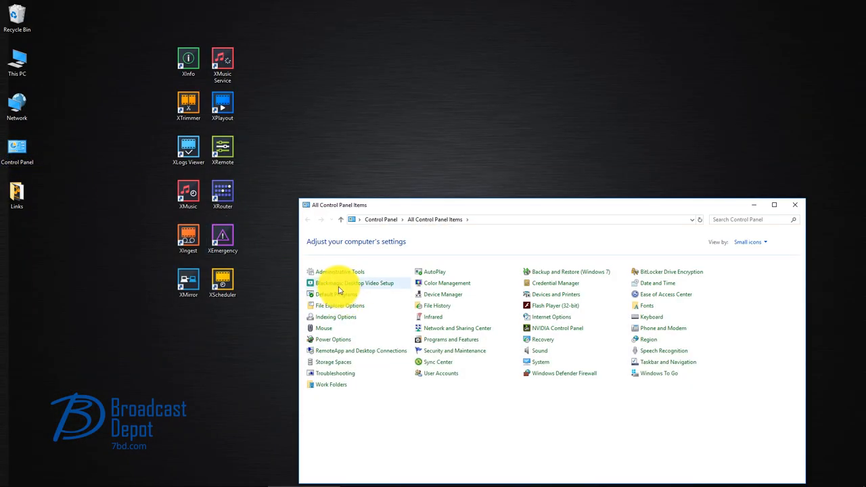